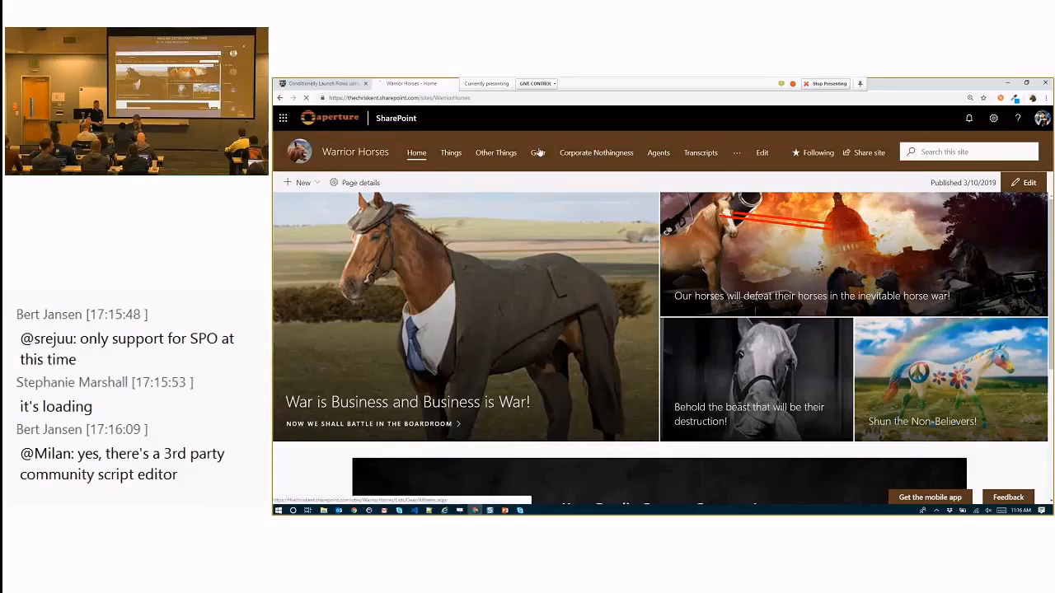
# - Open the Gear list from the Warrior Horses site navigation and start creating a column
pyautogui.click(538, 152)
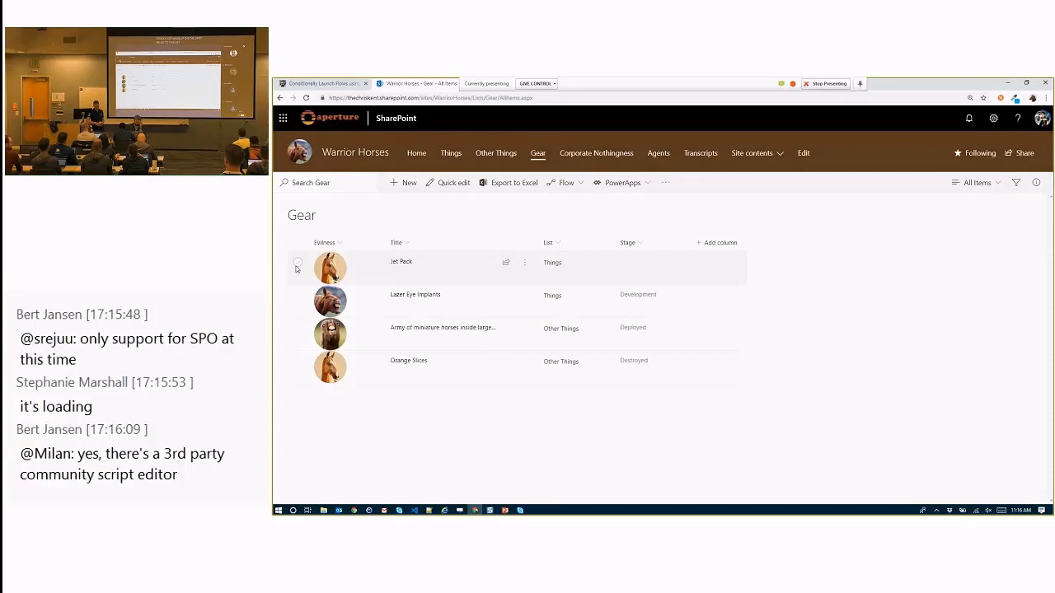
pyautogui.moveTo(330, 300)
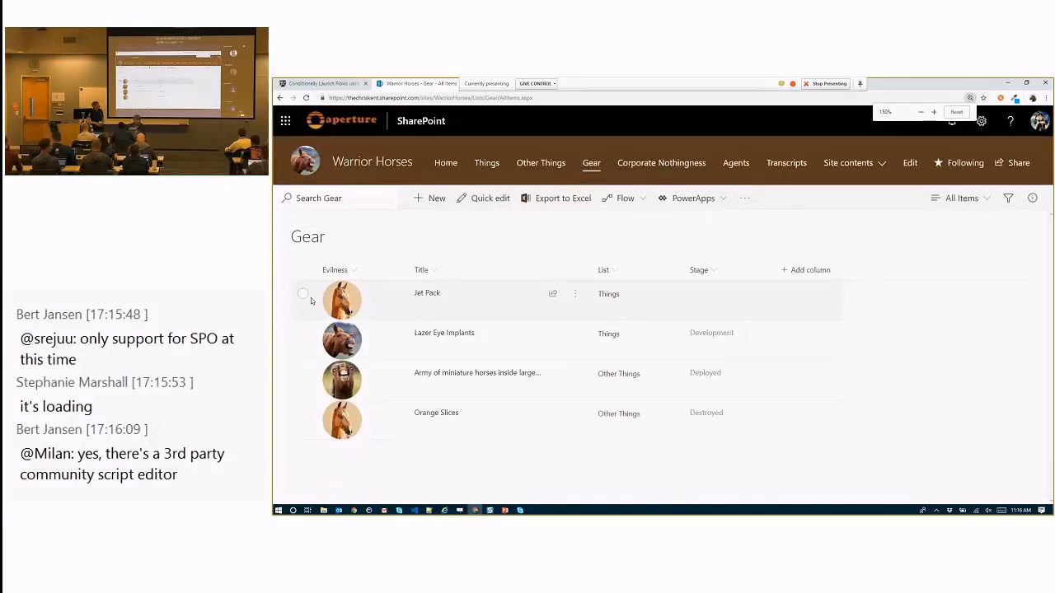
pyautogui.click(635, 198)
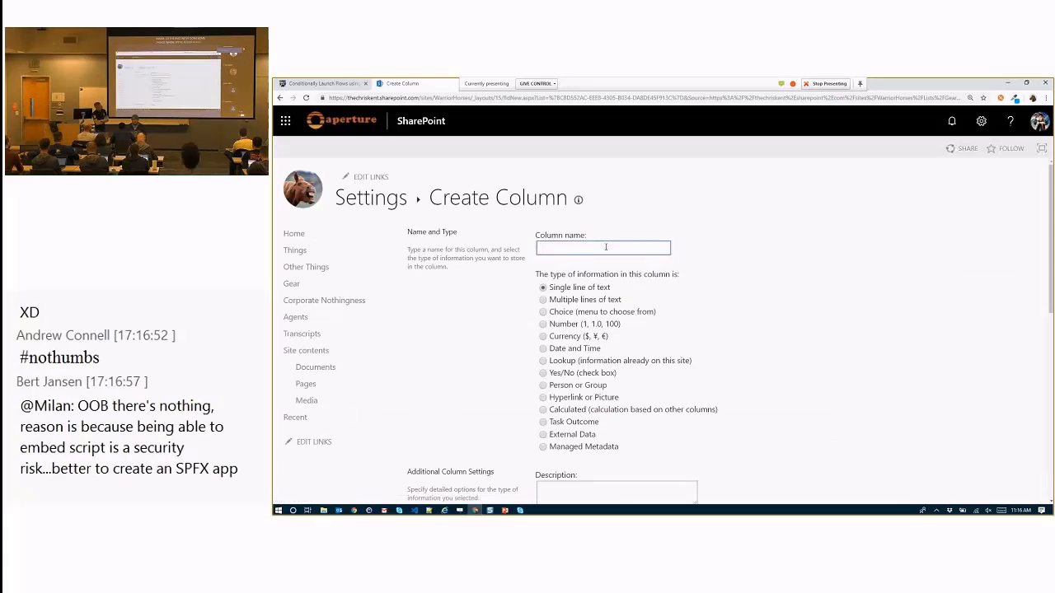
# - Create a calculated column named Action with formula ="" returning empty text
pyautogui.write('Action')
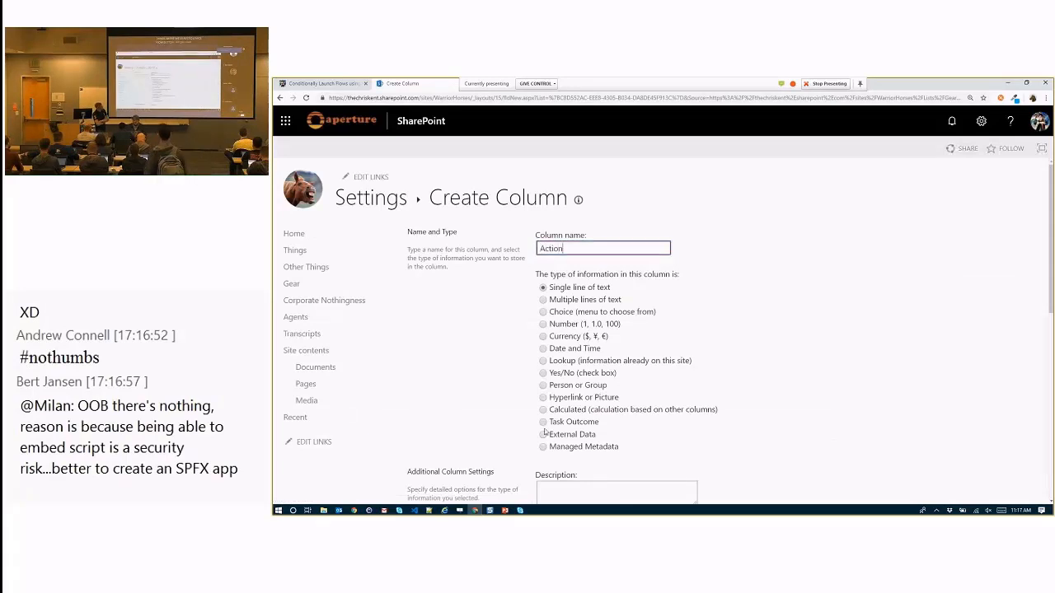
pyautogui.click(542, 408)
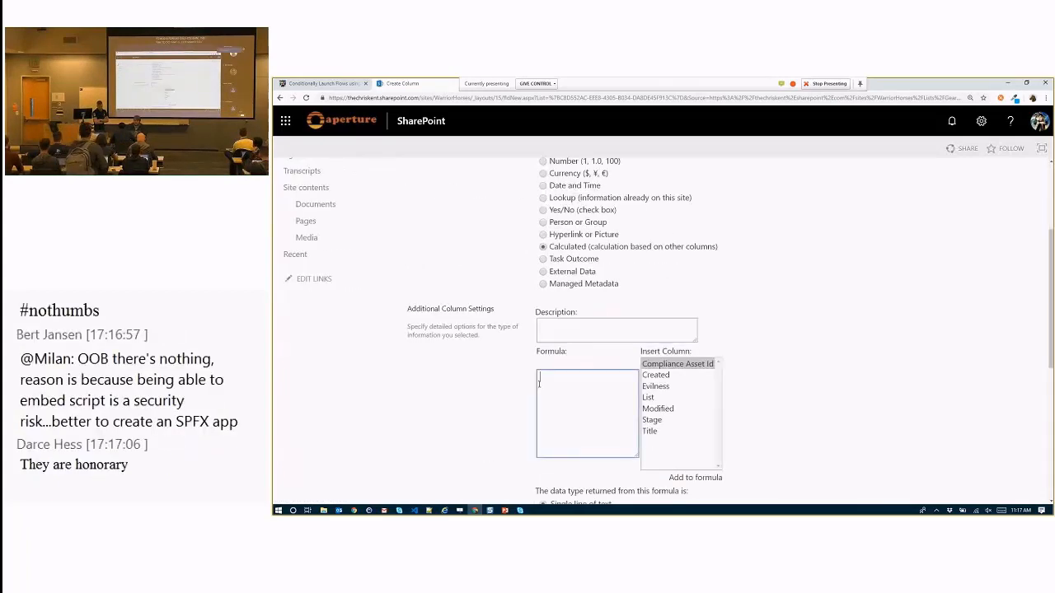
pyautogui.write('=""')
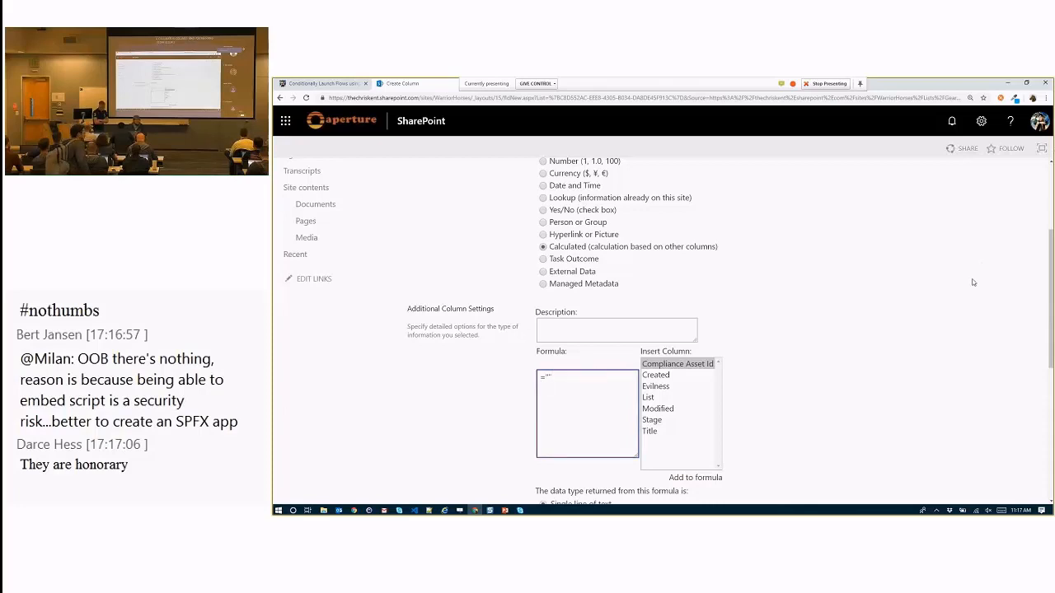
pyautogui.scroll(-3)
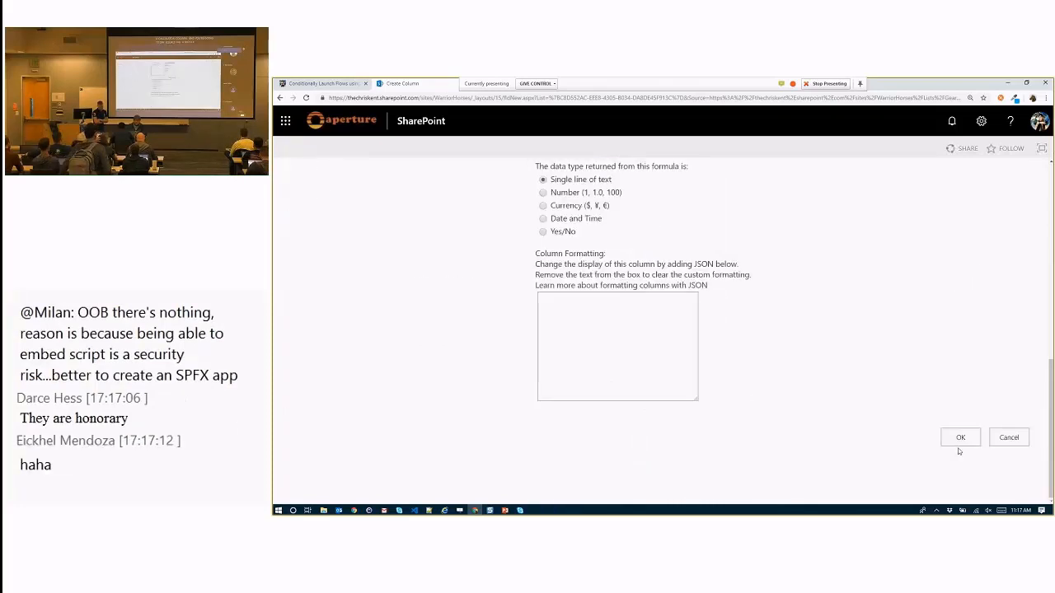
pyautogui.click(960, 436)
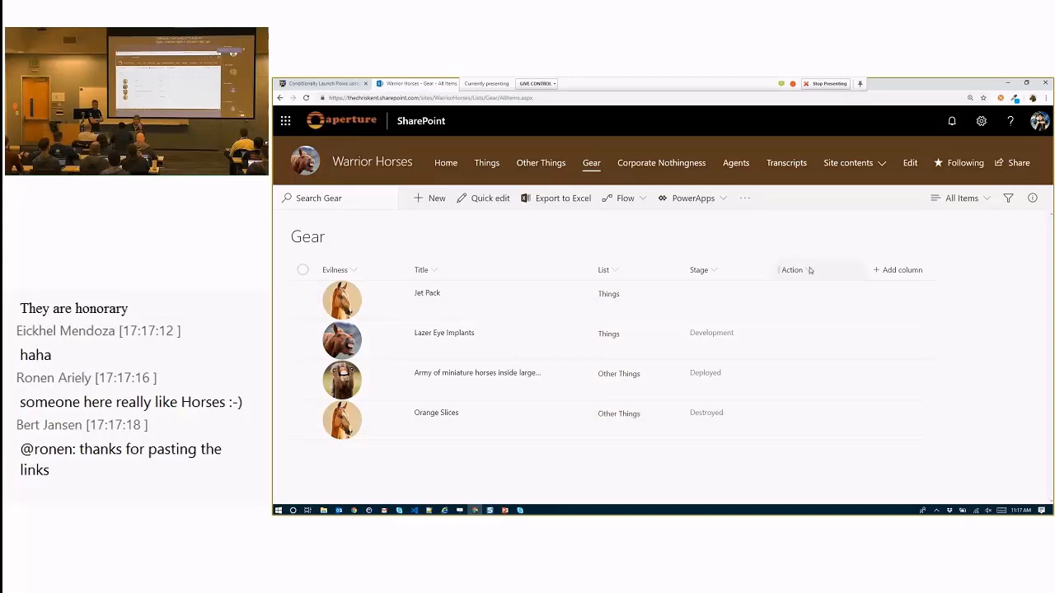
# - Show the Column settings options from the Action column header menu
pyautogui.click(791, 270)
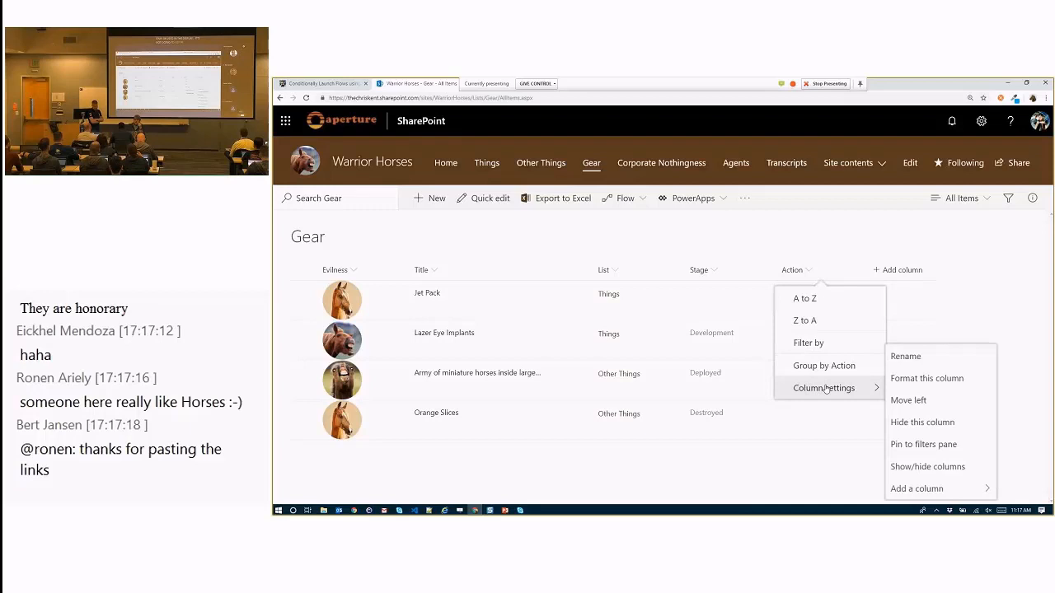
pyautogui.click(927, 377)
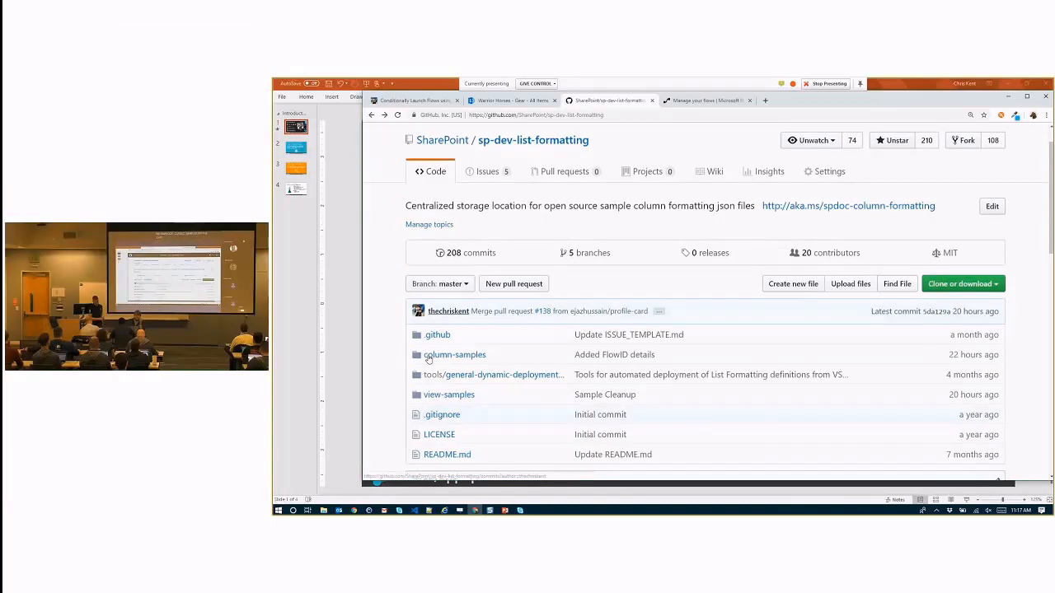
# - Open column-samples › generic-start-flow › start-flow-button.json in the sp-dev-list-formatting repo
pyautogui.click(455, 354)
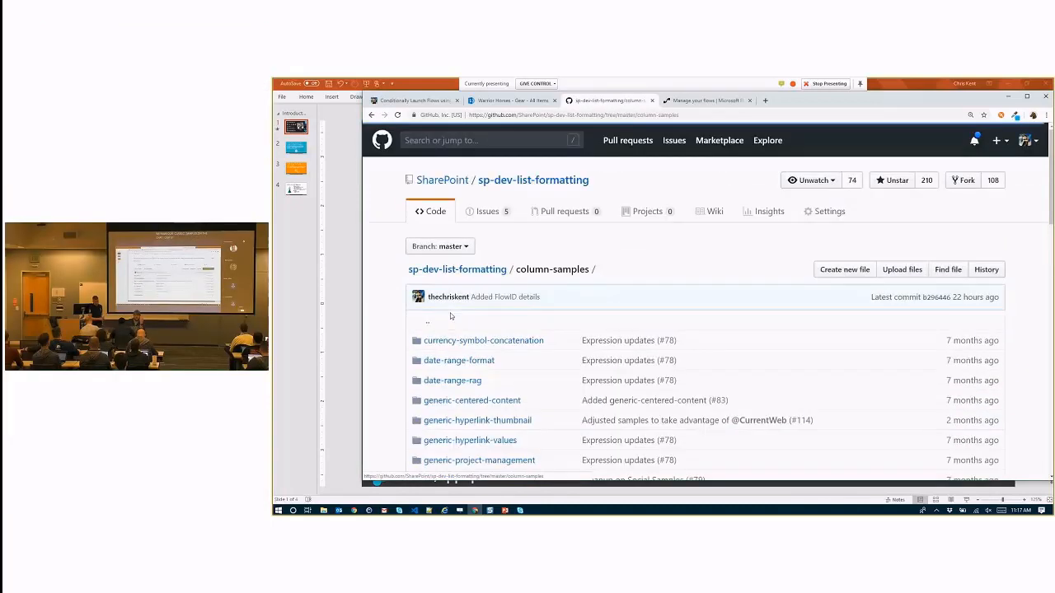
pyautogui.scroll(-3)
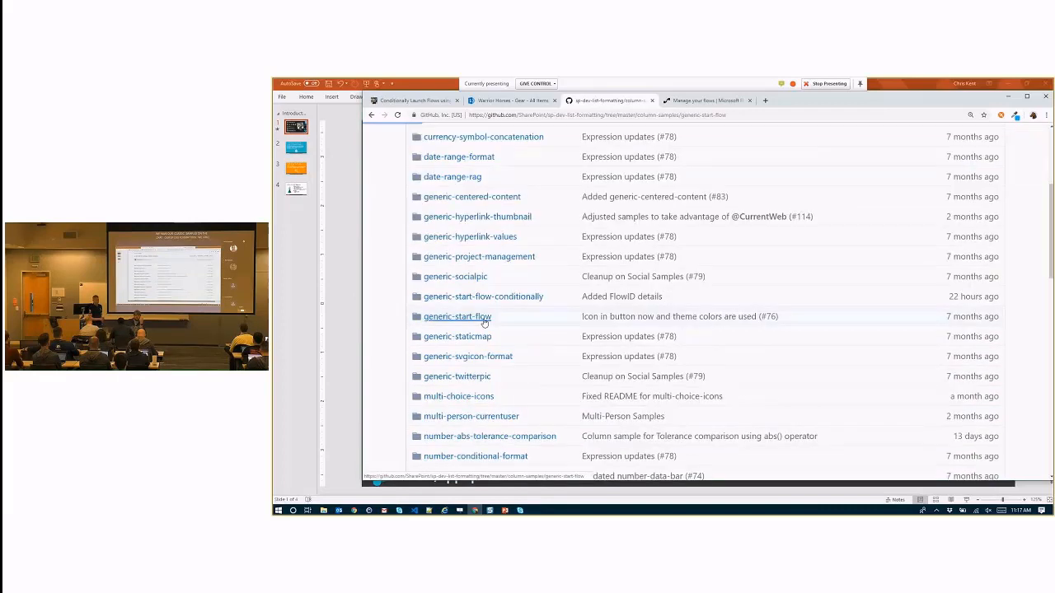
pyautogui.click(458, 316)
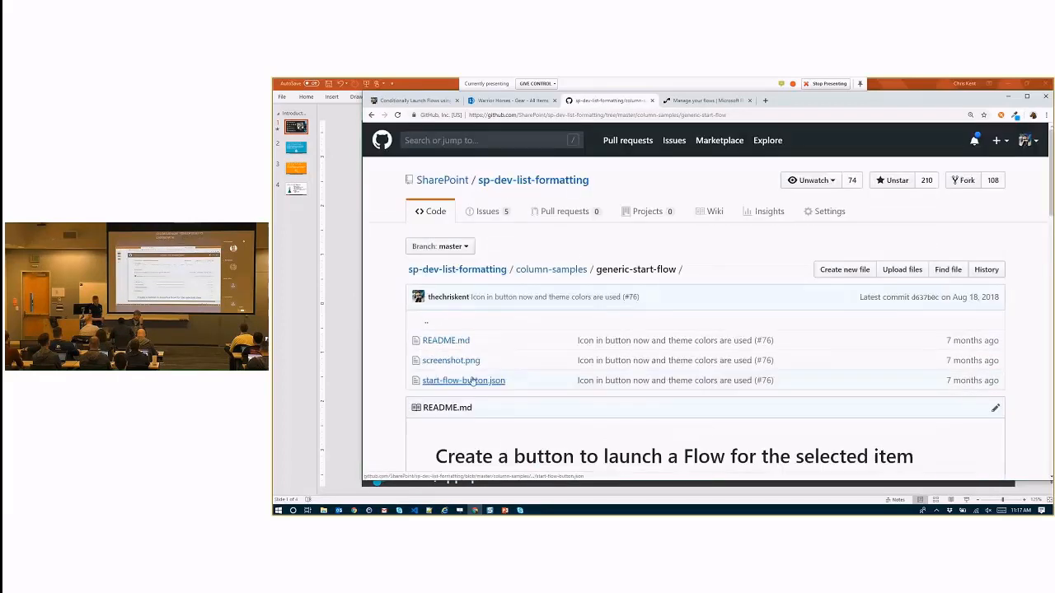
pyautogui.click(463, 379)
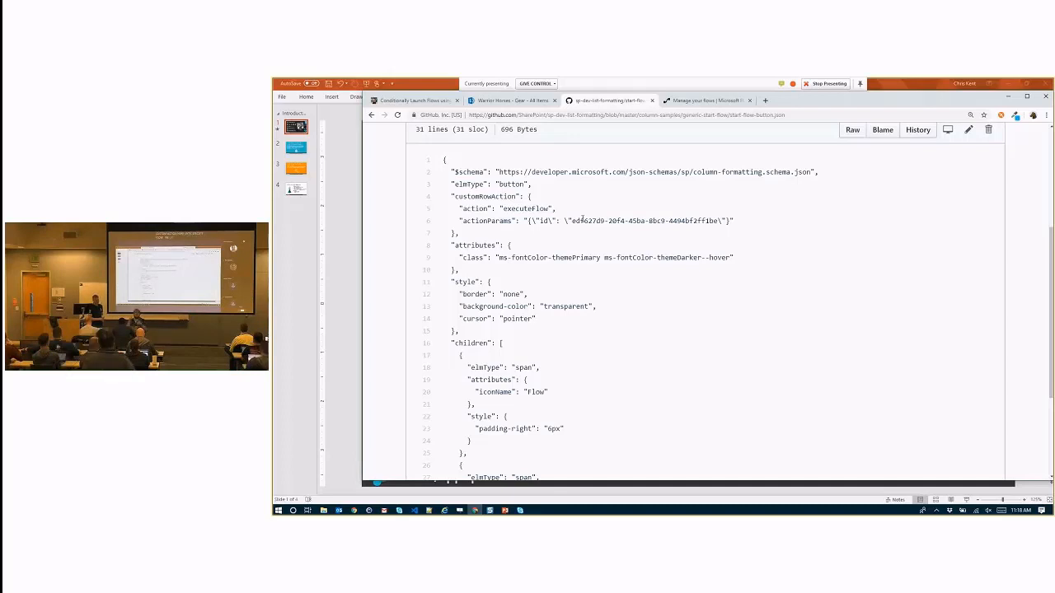
pyautogui.moveTo(577, 254)
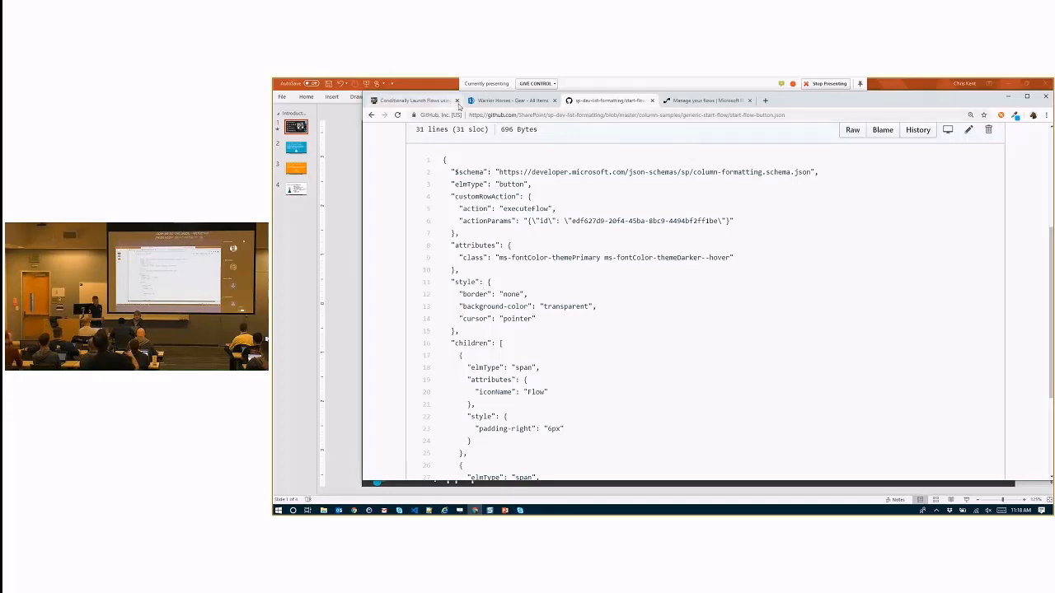
# - Open the Destroy Gear flow's details and select its GUID in the address bar
pyautogui.click(511, 100)
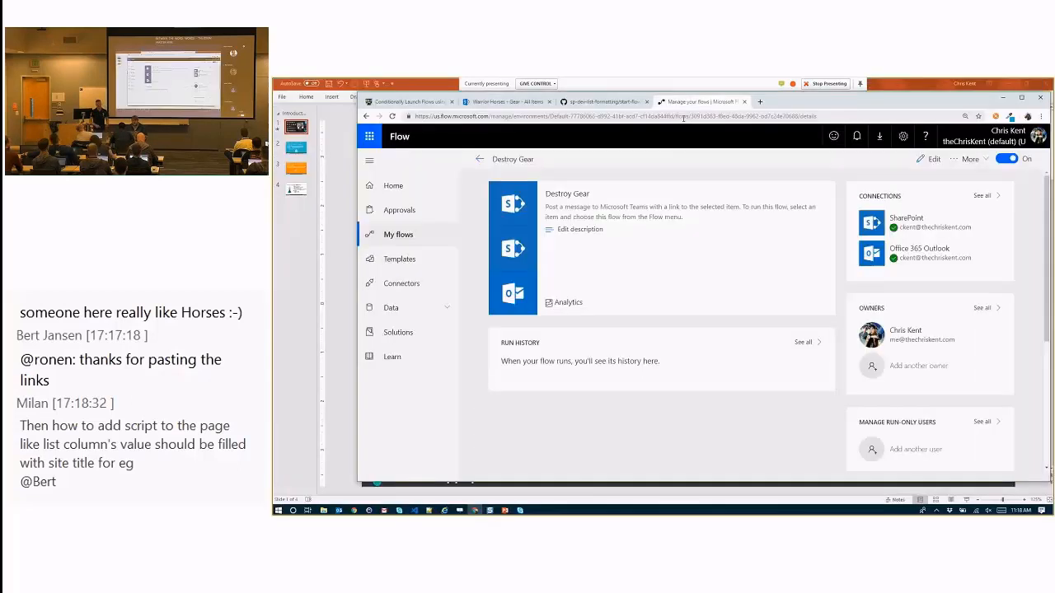
pyautogui.doubleClick(745, 116)
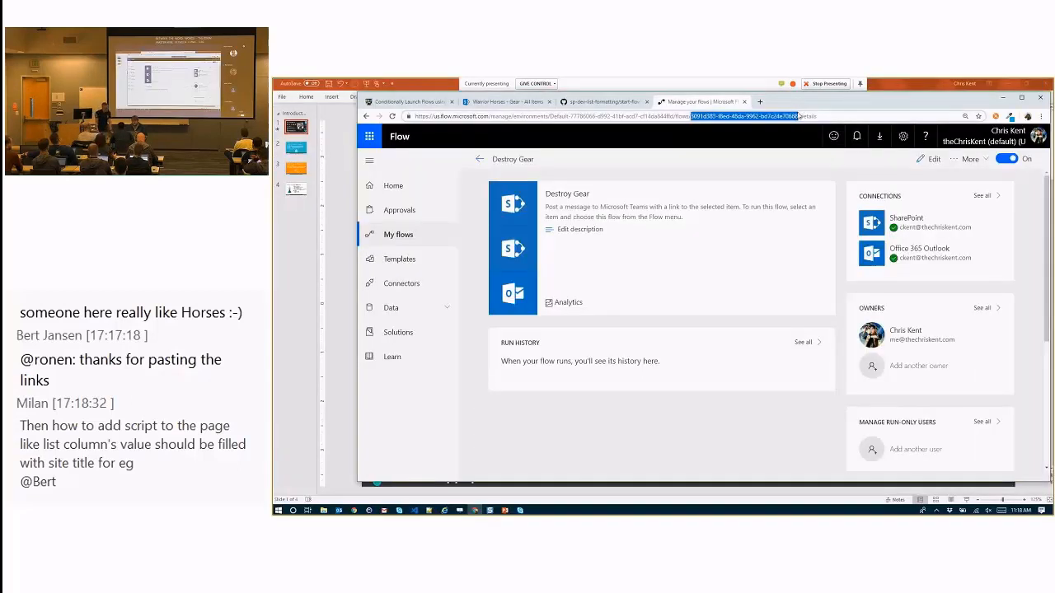
pyautogui.moveTo(524, 113)
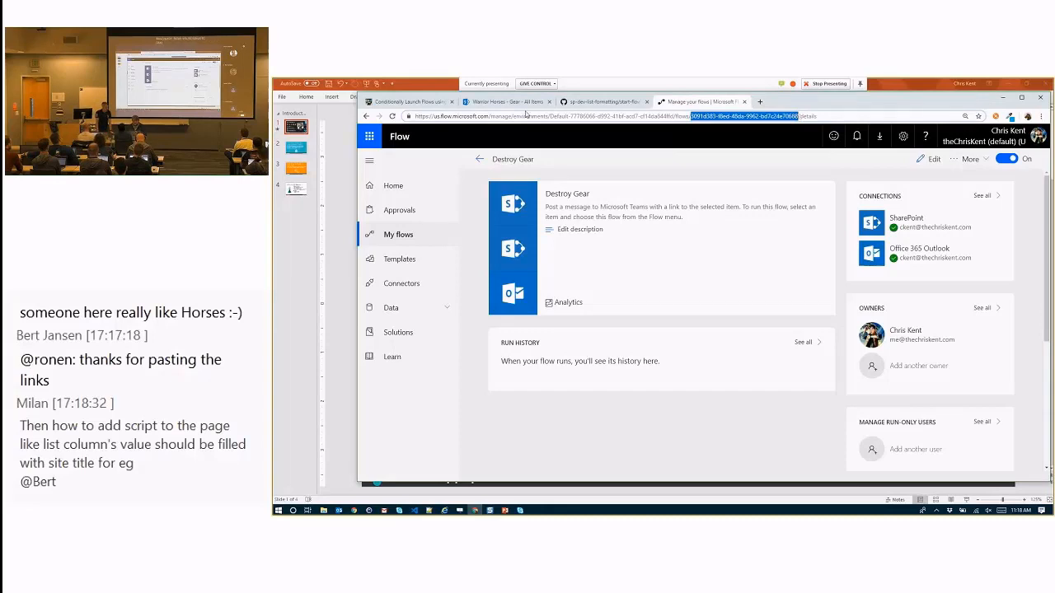
# - Replace the actionParams flow ID with the Destroy Gear GUID and save the Action column formatting
pyautogui.click(507, 102)
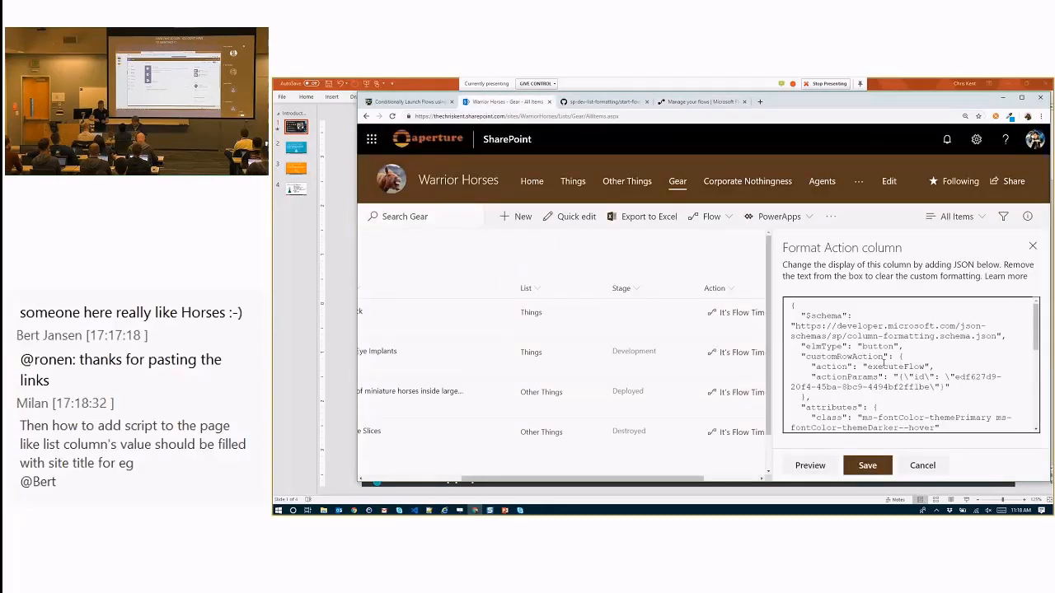
pyautogui.doubleClick(960, 376)
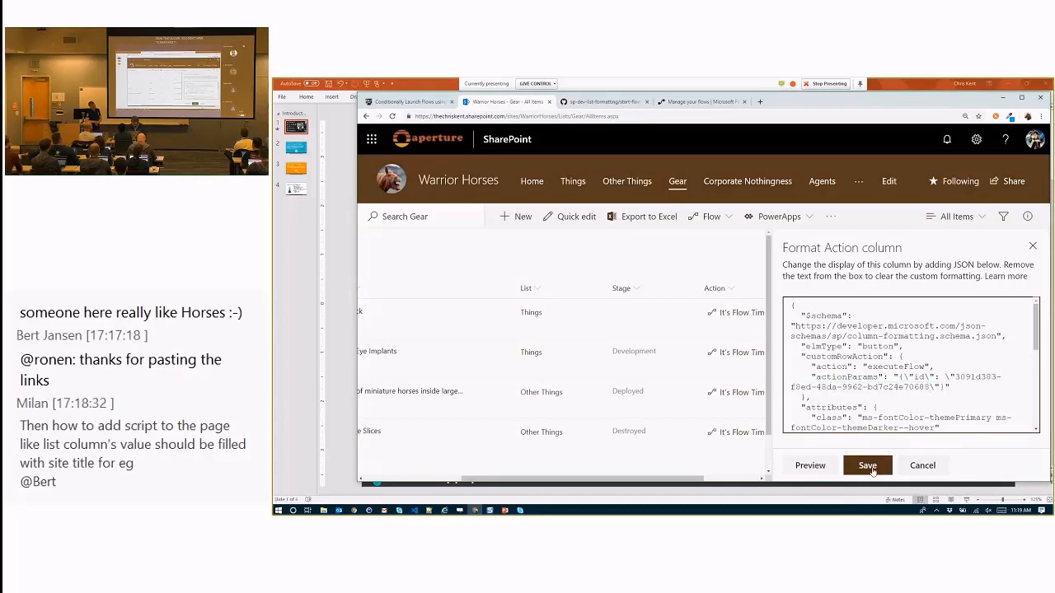
pyautogui.click(867, 465)
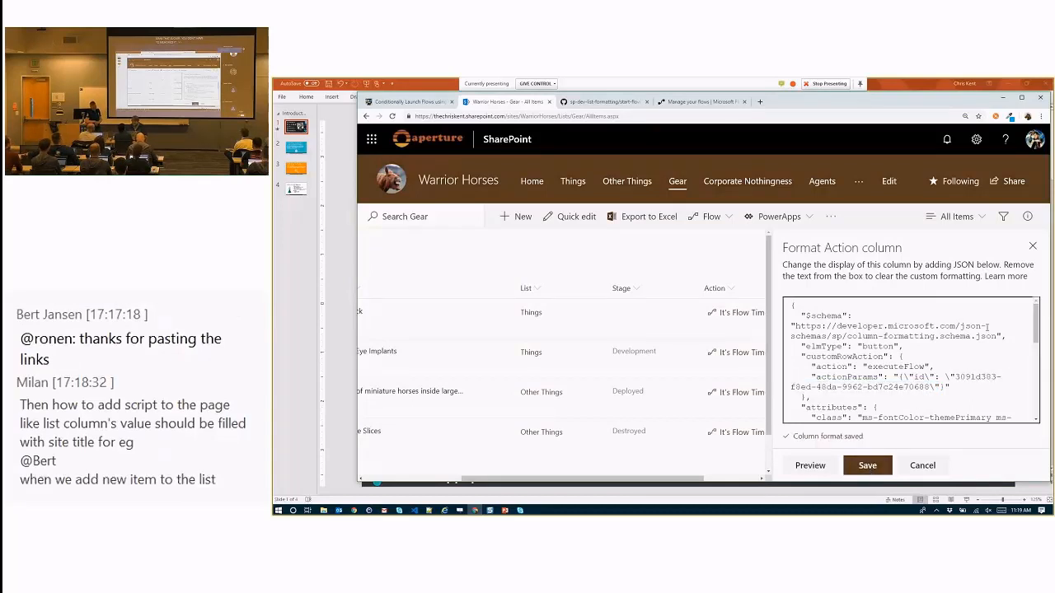
pyautogui.click(867, 465)
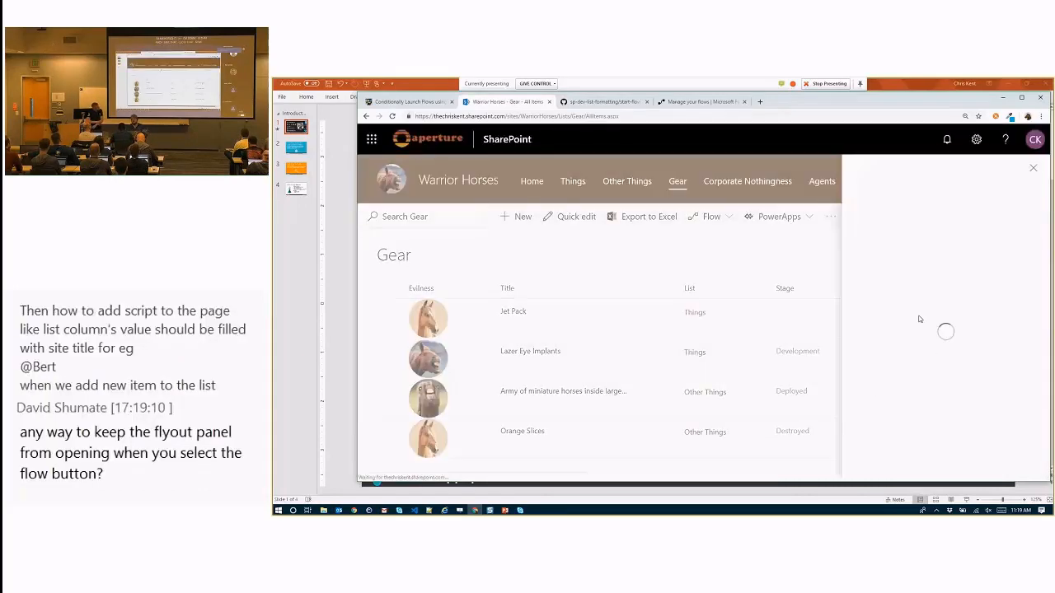
# - Try the It's Flow Time! button, then close the Destroy Gear run-flow panel without running it
pyautogui.click(705, 215)
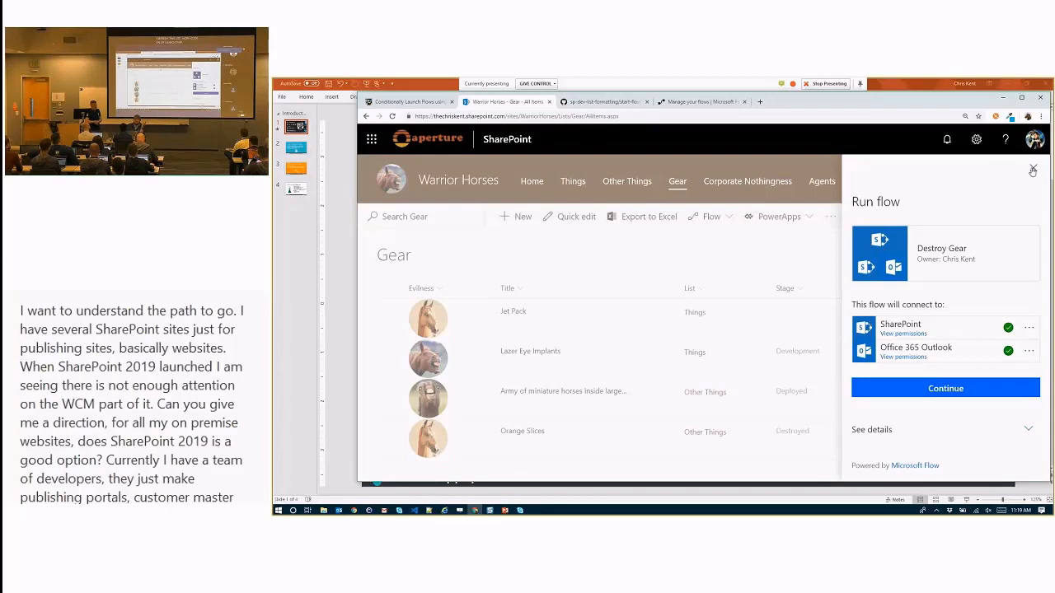
pyautogui.click(1032, 169)
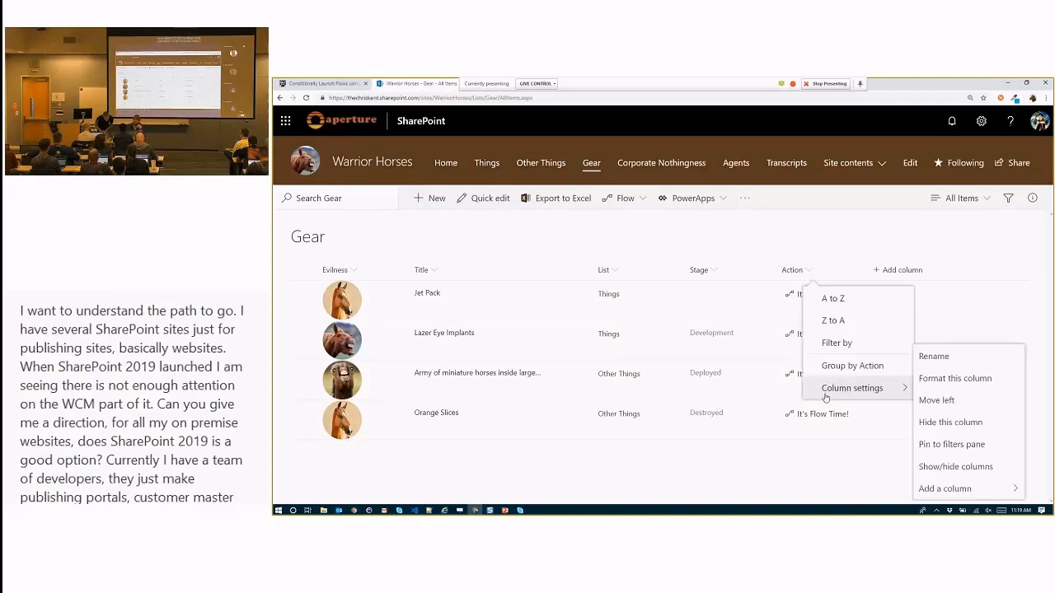
# - Set txtContent to =if([$Stage]=='','Develop!',if([$Stage]=='Development','Deploy!','Destroy!'))
pyautogui.click(954, 377)
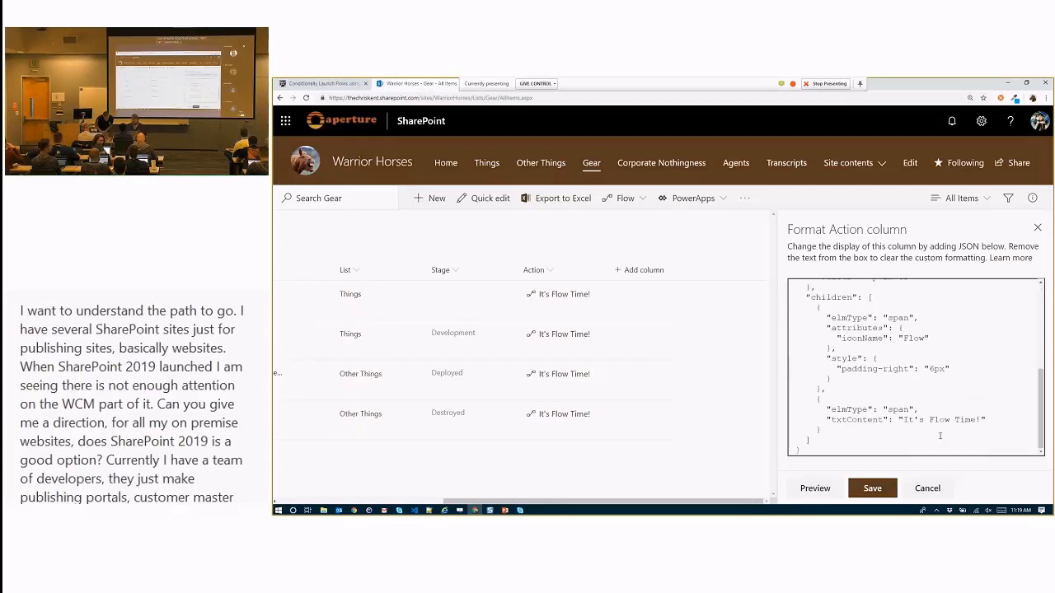
pyautogui.doubleClick(942, 418)
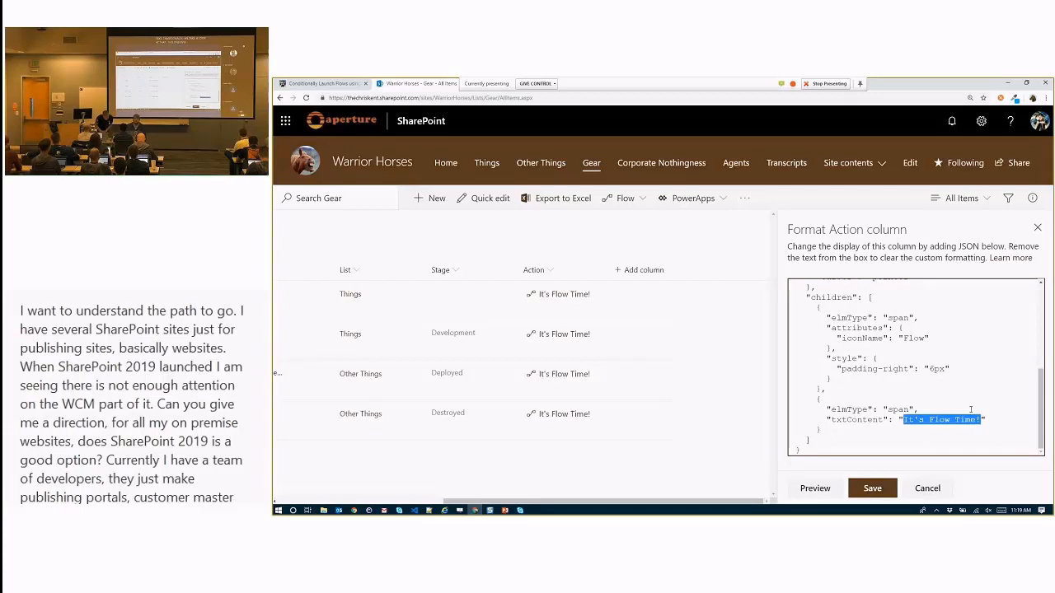
pyautogui.write('=if')
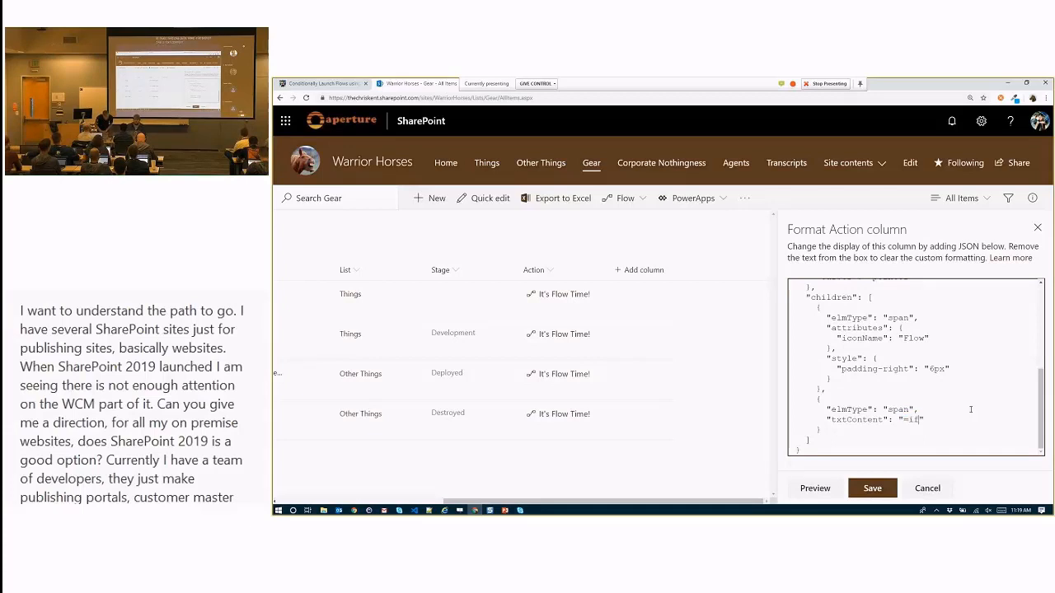
pyautogui.write("([$Stage]=='','Deploy")
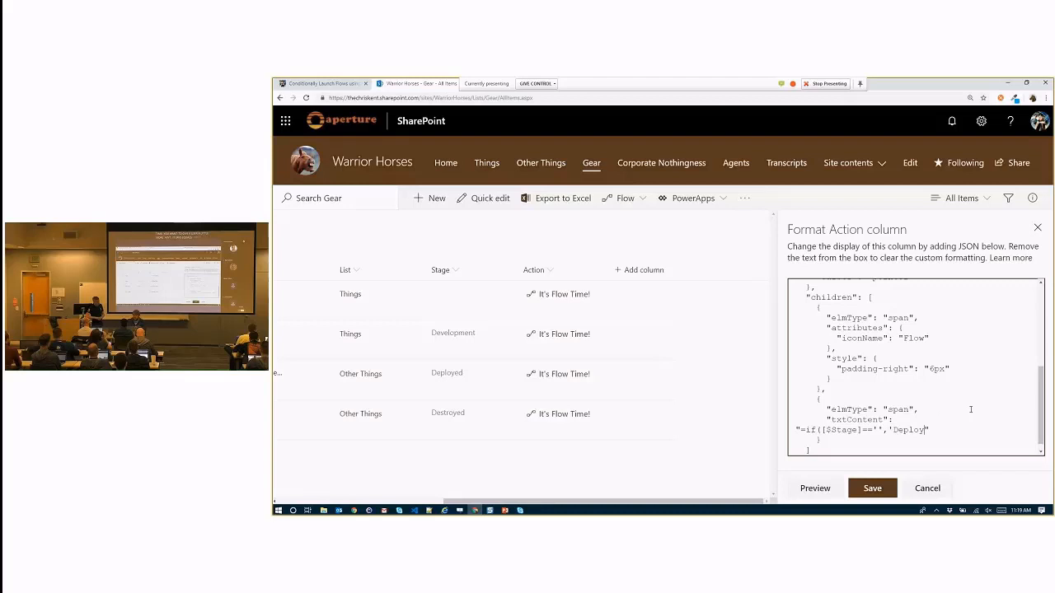
pyautogui.write("!',if([$Stage]=='Dev")
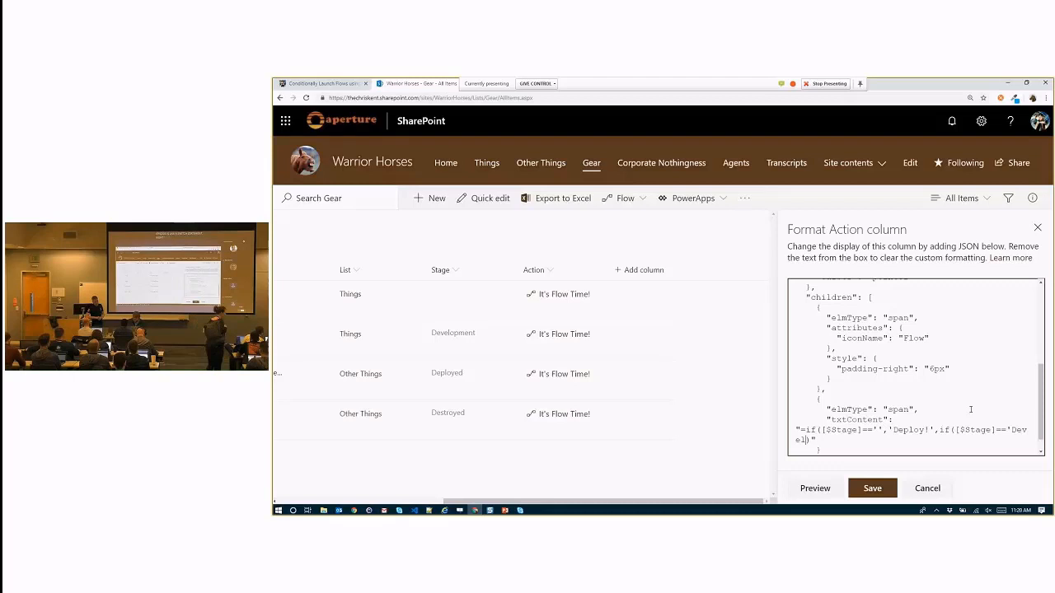
pyautogui.write("elopment',")
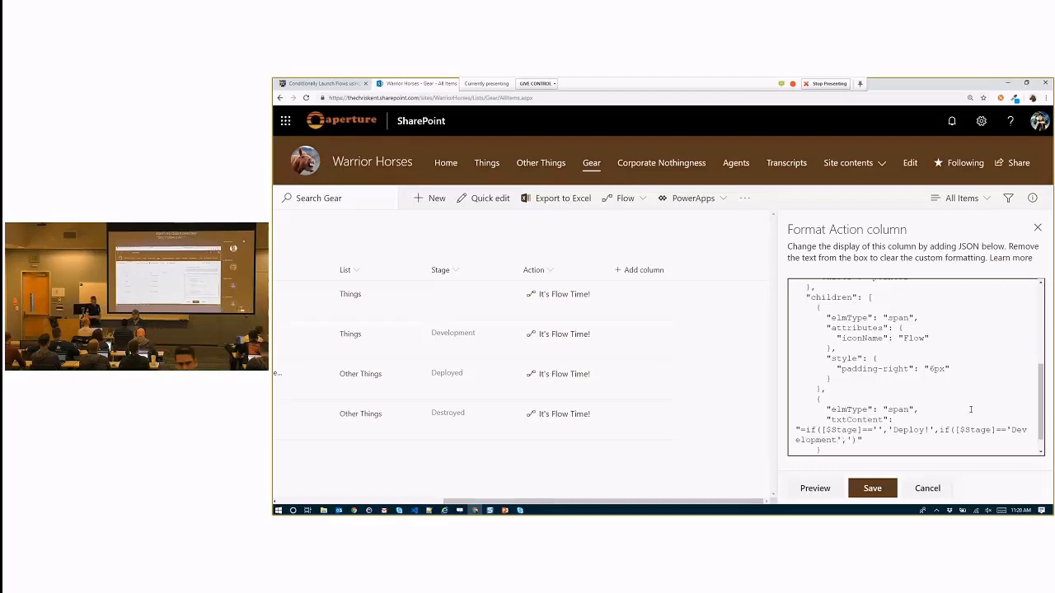
pyautogui.write('Deploy!')
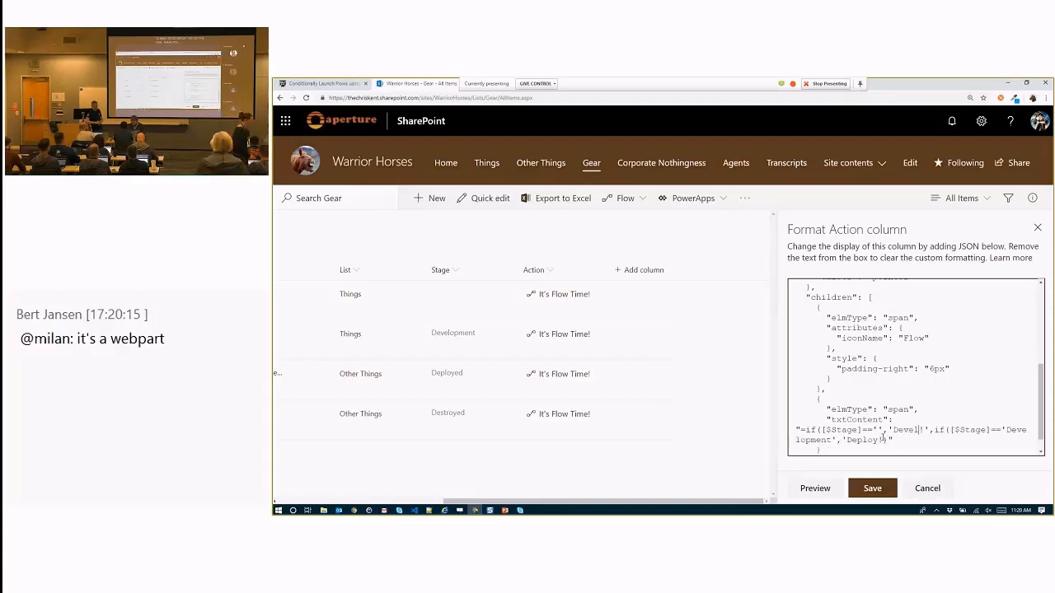
pyautogui.write('Develop')
pyautogui.write('"display":"')
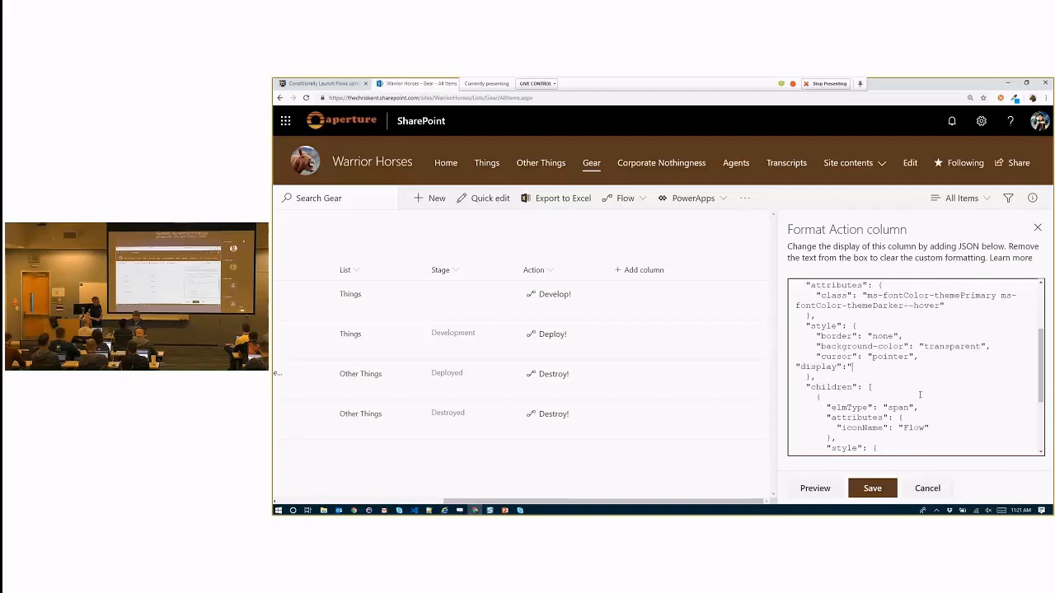
# - Add style display =if([$Stage]=='Destroyed','none','inherit') to the button and preview it
pyautogui.write('=-if(')
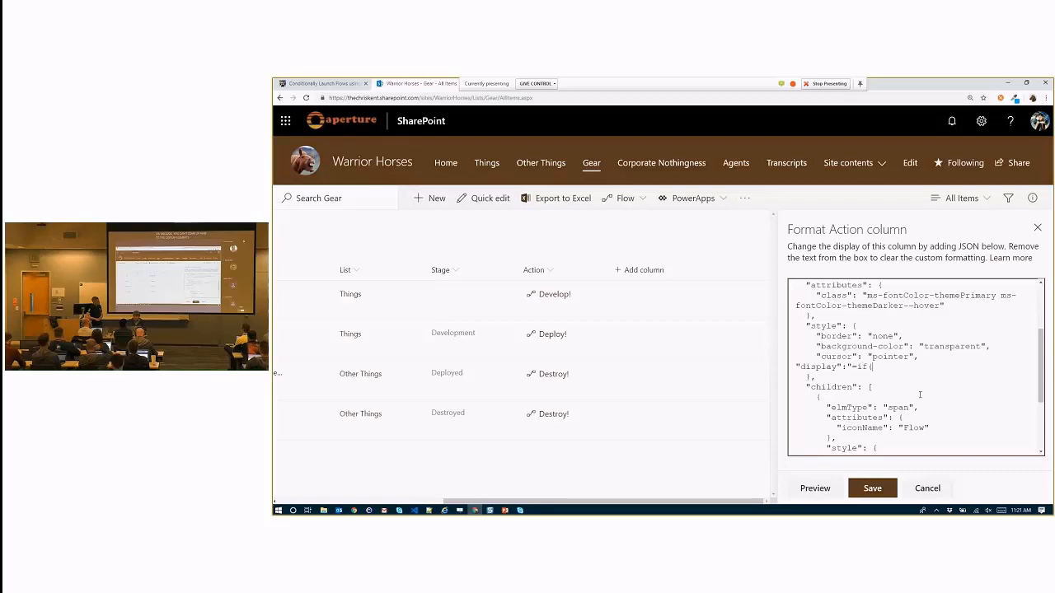
pyautogui.write("[$Stage]=='")
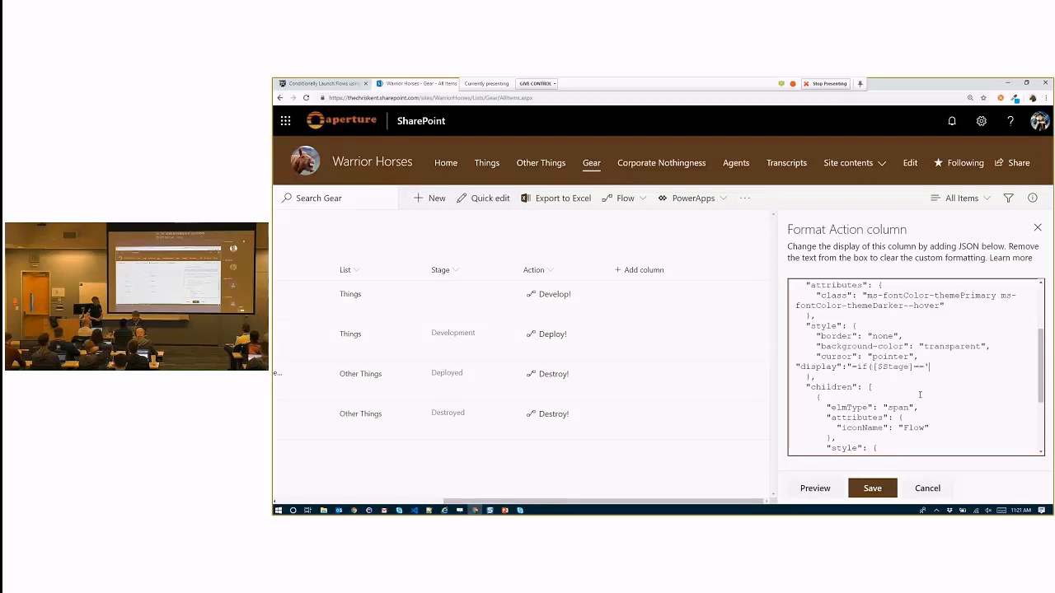
pyautogui.write('Destroyed\',\'none\',\'inherit\')"')
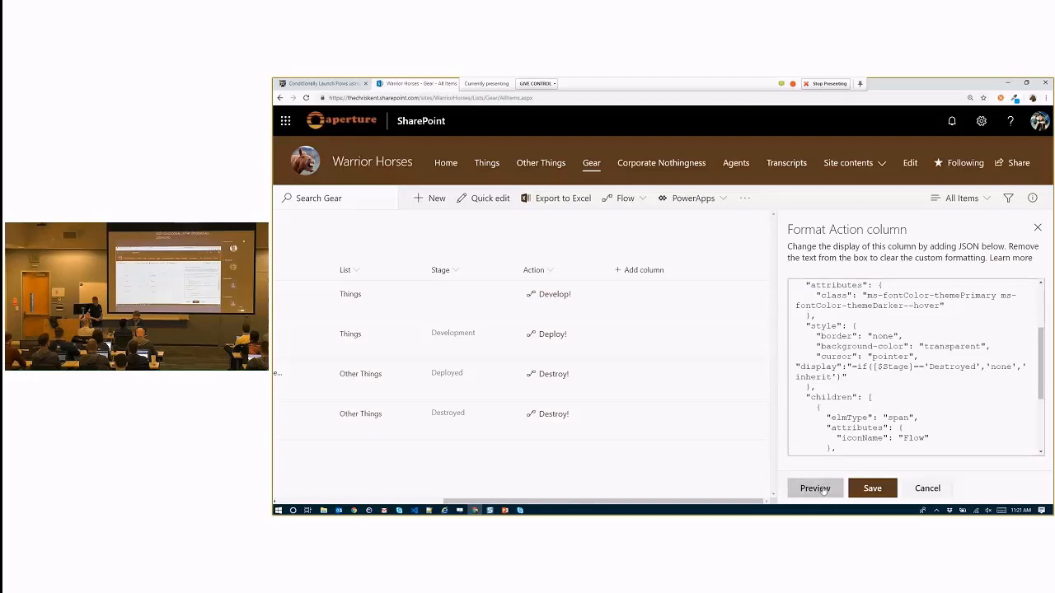
pyautogui.click(814, 488)
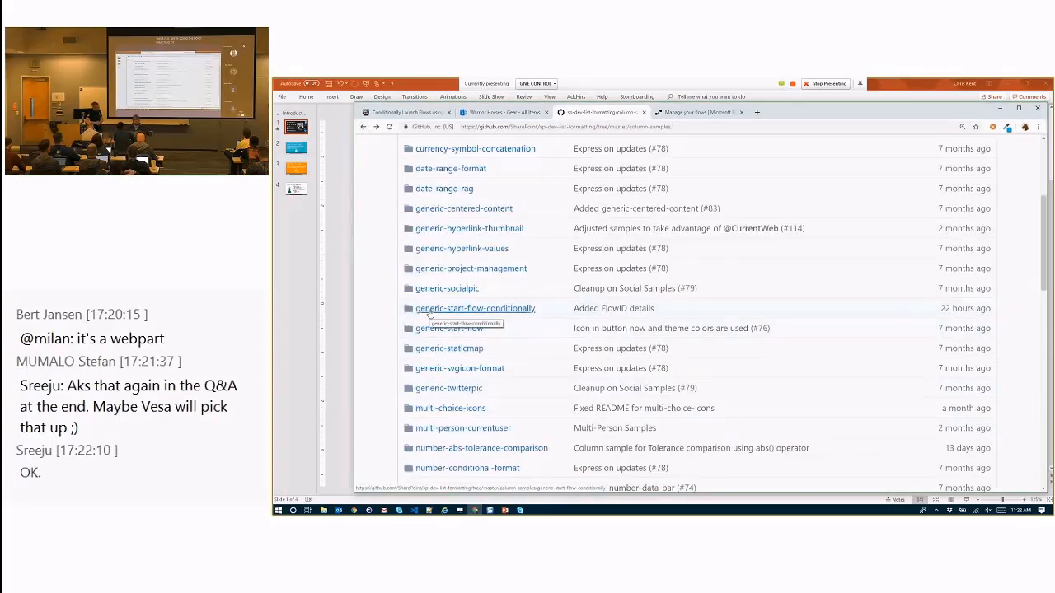
# - View generic-start-flow-conditionally.json on GitHub, then return to the Gear list formatting
pyautogui.click(474, 308)
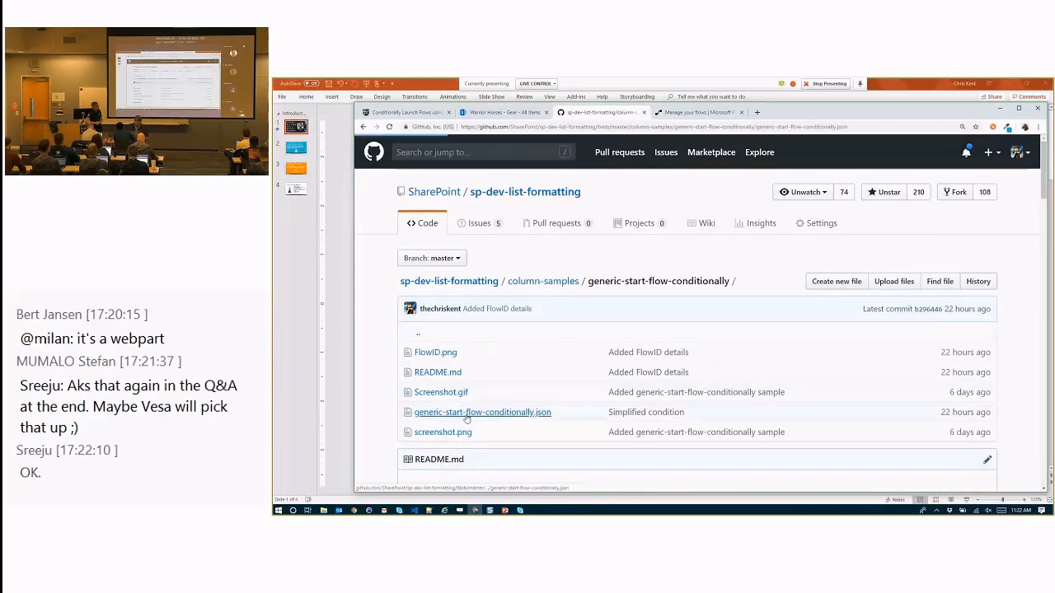
pyautogui.click(481, 412)
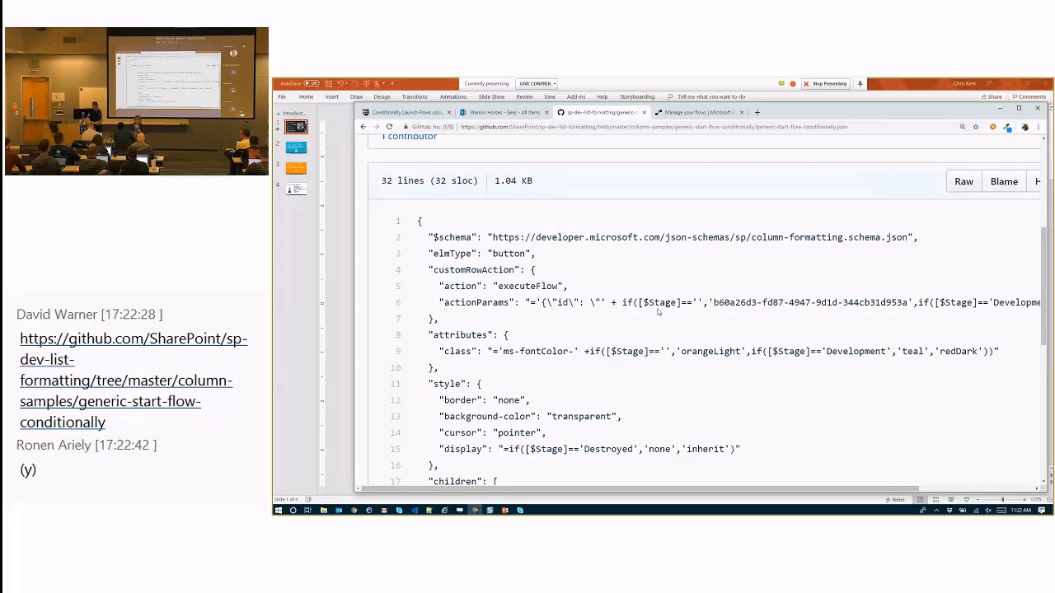
pyautogui.moveTo(722, 323)
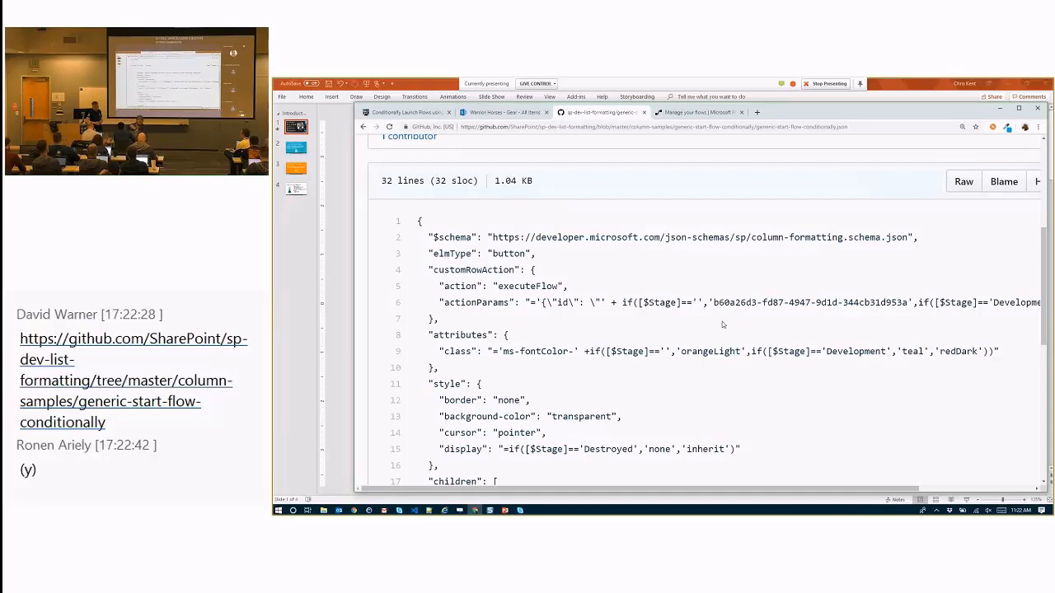
pyautogui.moveTo(821, 121)
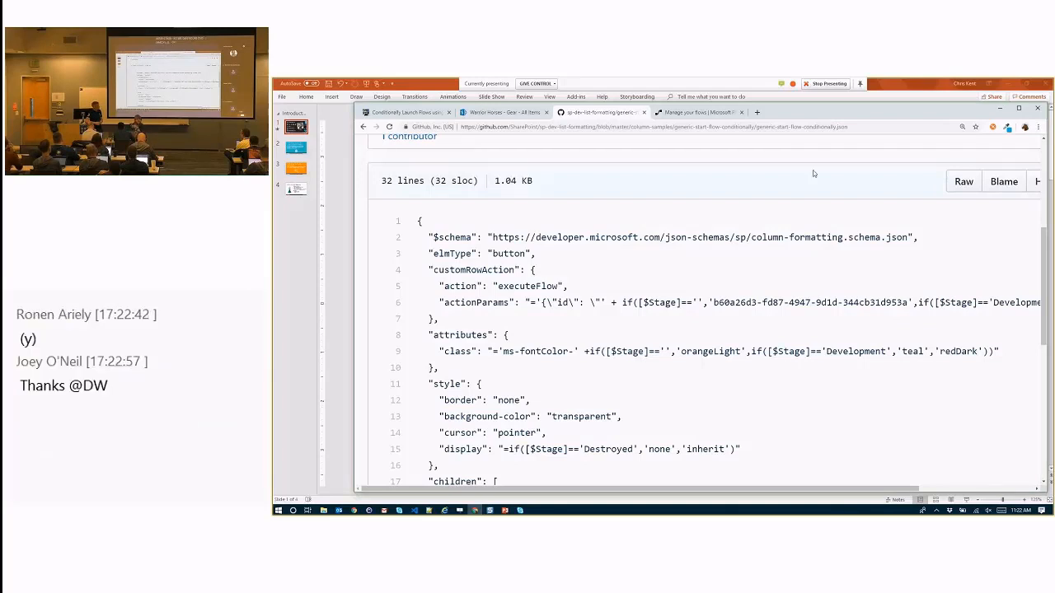
pyautogui.moveTo(808, 181)
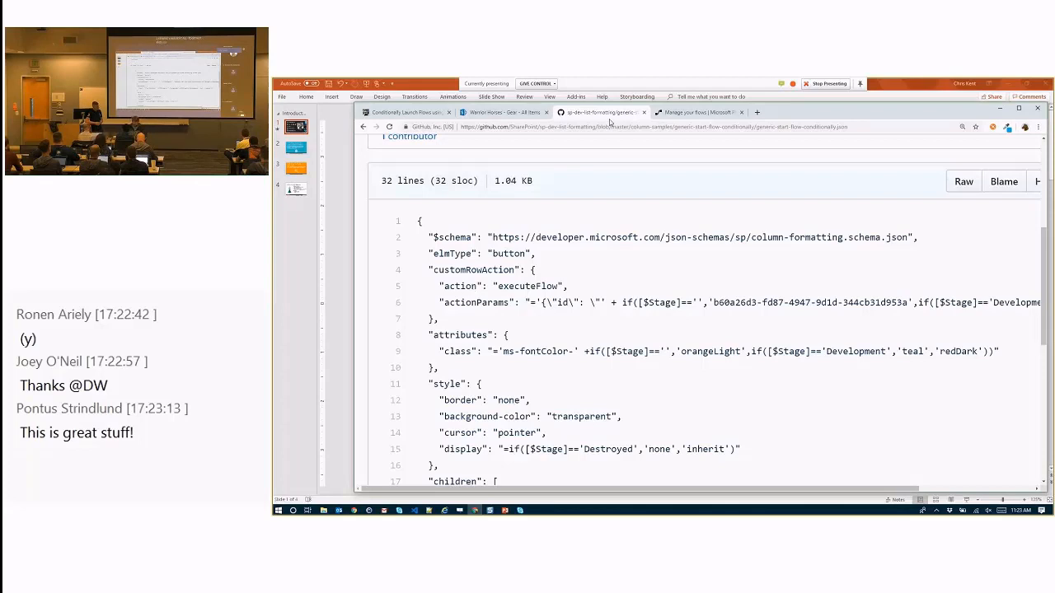
pyautogui.click(696, 112)
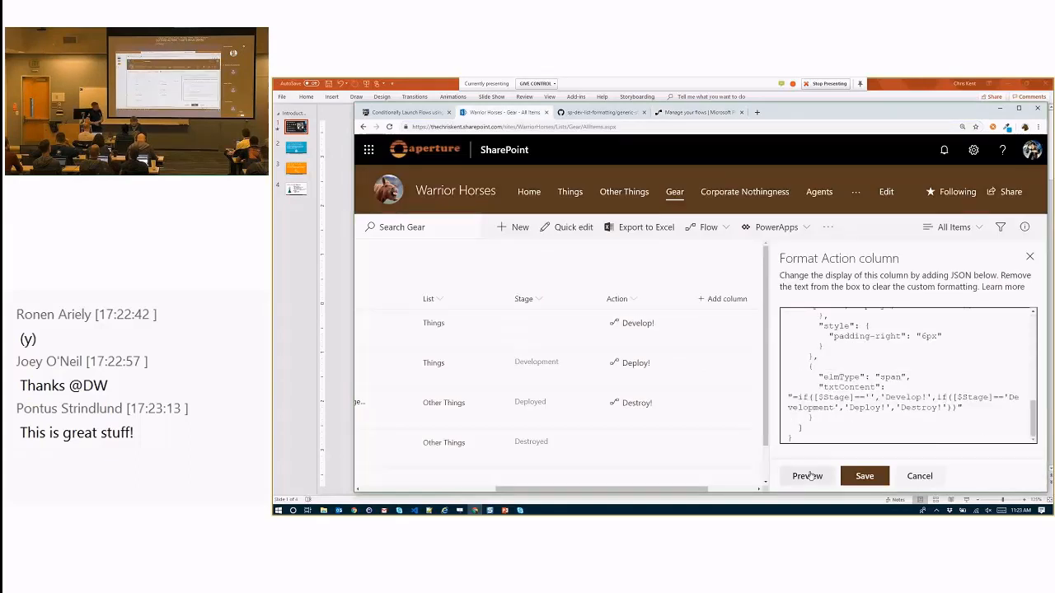
# - Save the Action column formatting so Develop!, Deploy! and Destroy! buttons appear by stage
pyautogui.click(864, 475)
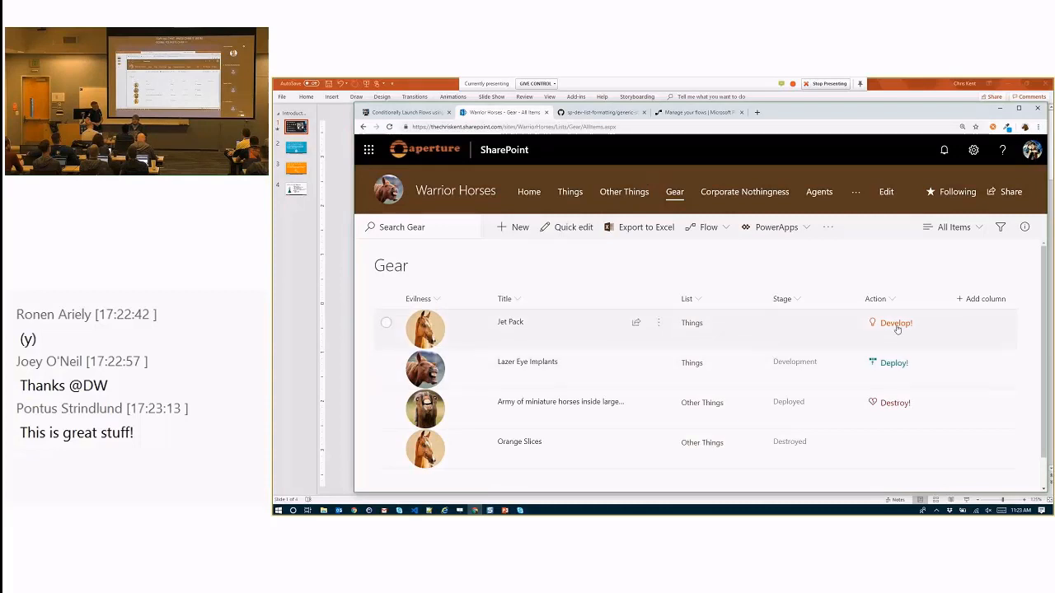
pyautogui.click(896, 324)
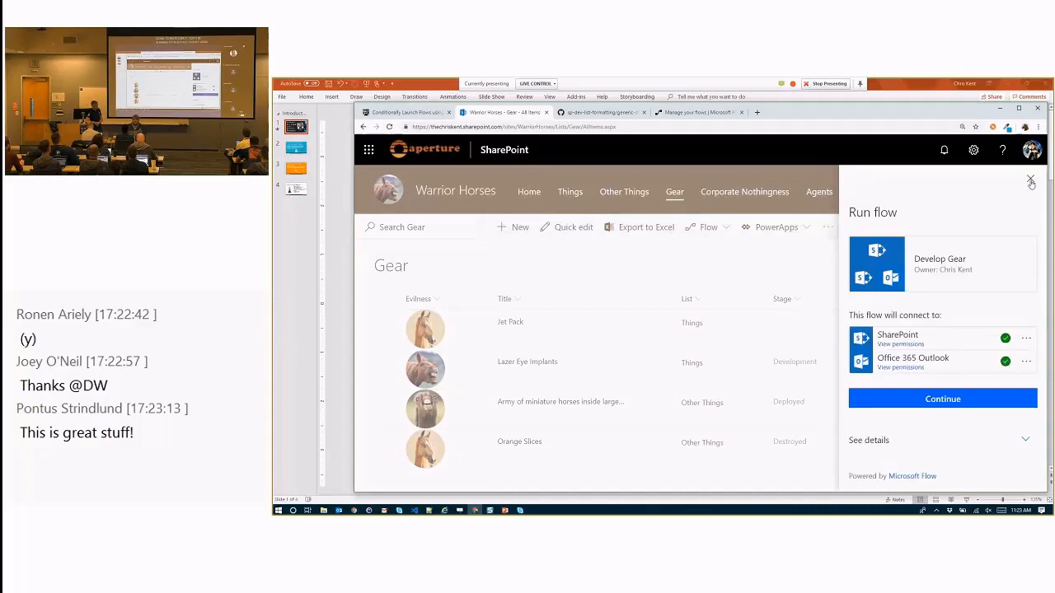
pyautogui.click(1030, 179)
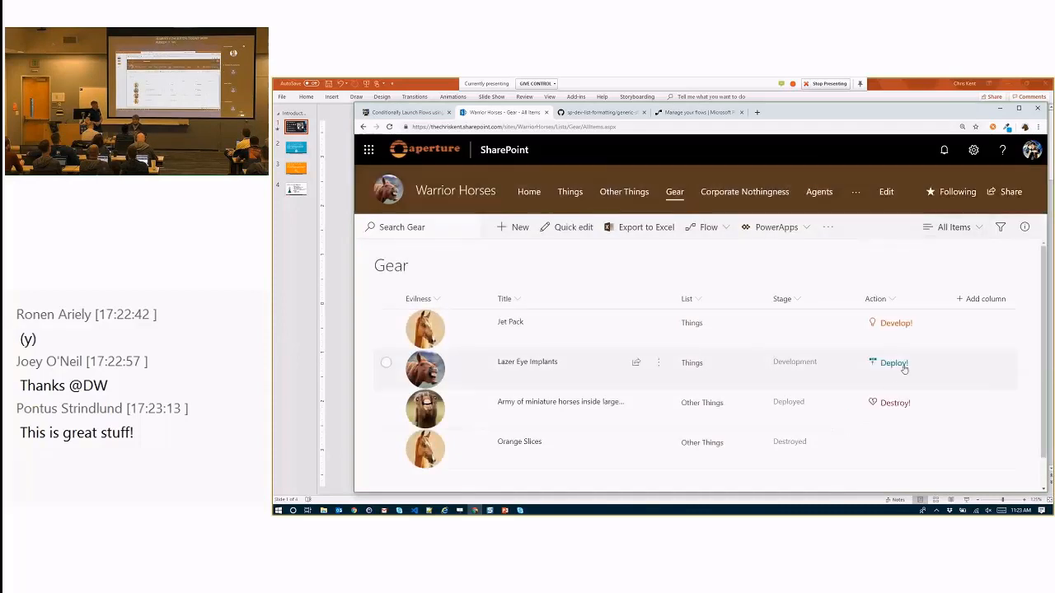
pyautogui.click(891, 364)
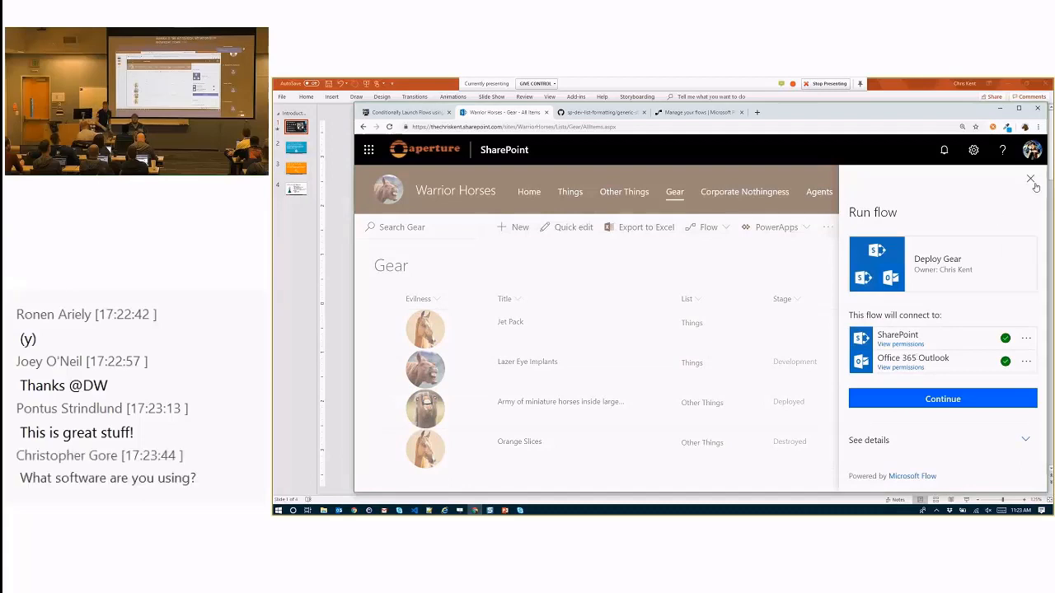
pyautogui.click(1030, 179)
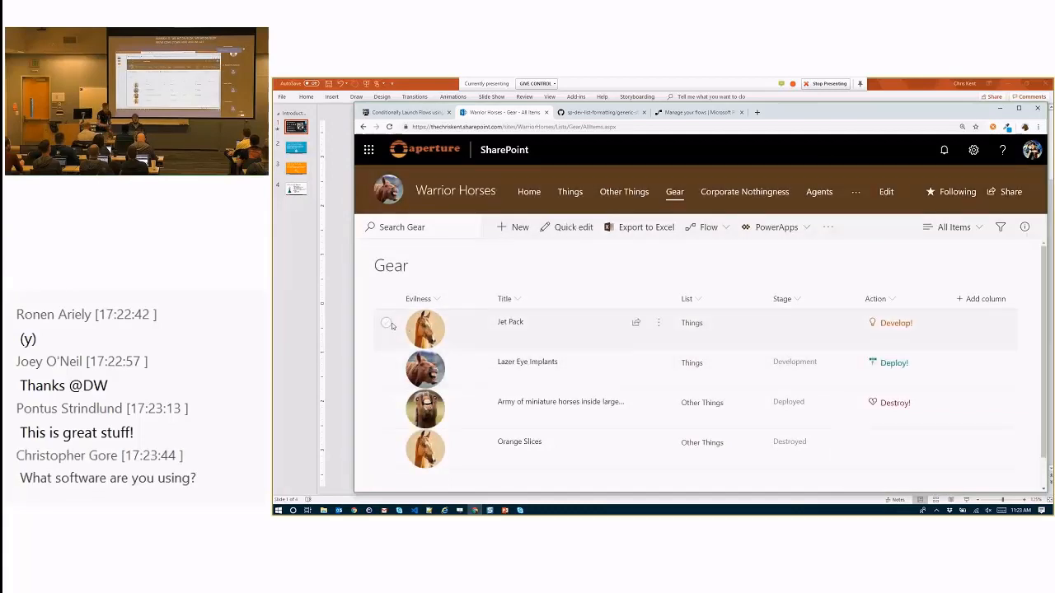
pyautogui.click(386, 321)
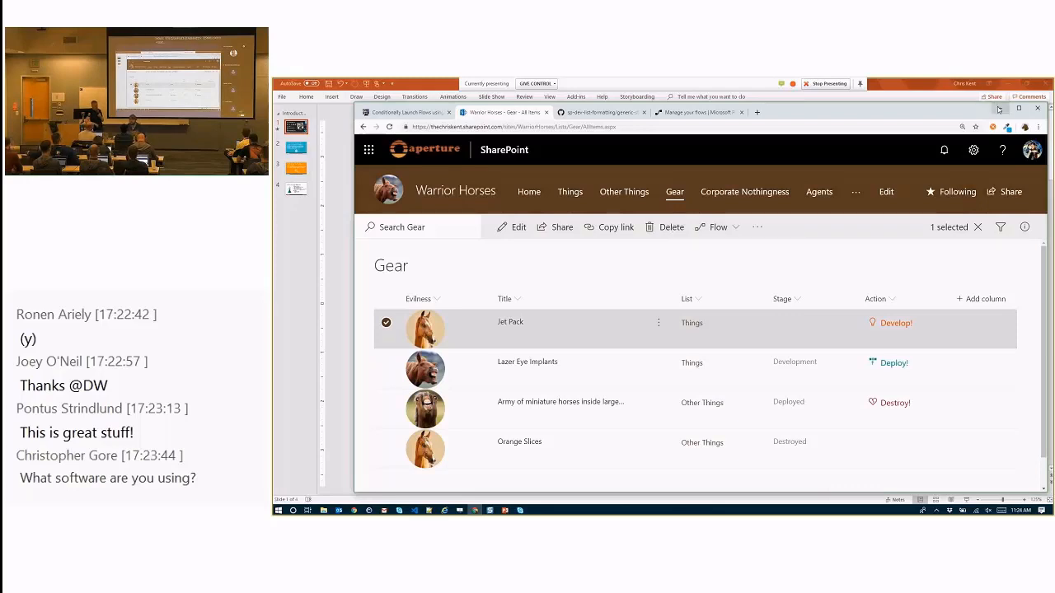
pyautogui.moveTo(999, 108)
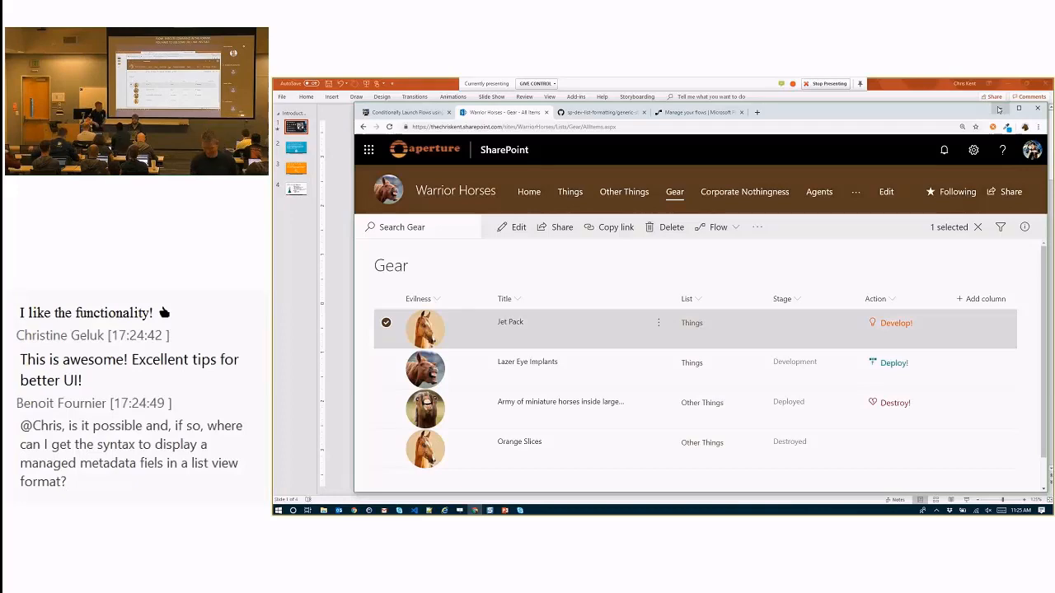
# - Return to the slideshow and advance to the 'Conditional Logic for Properties' slide
pyautogui.click(295, 149)
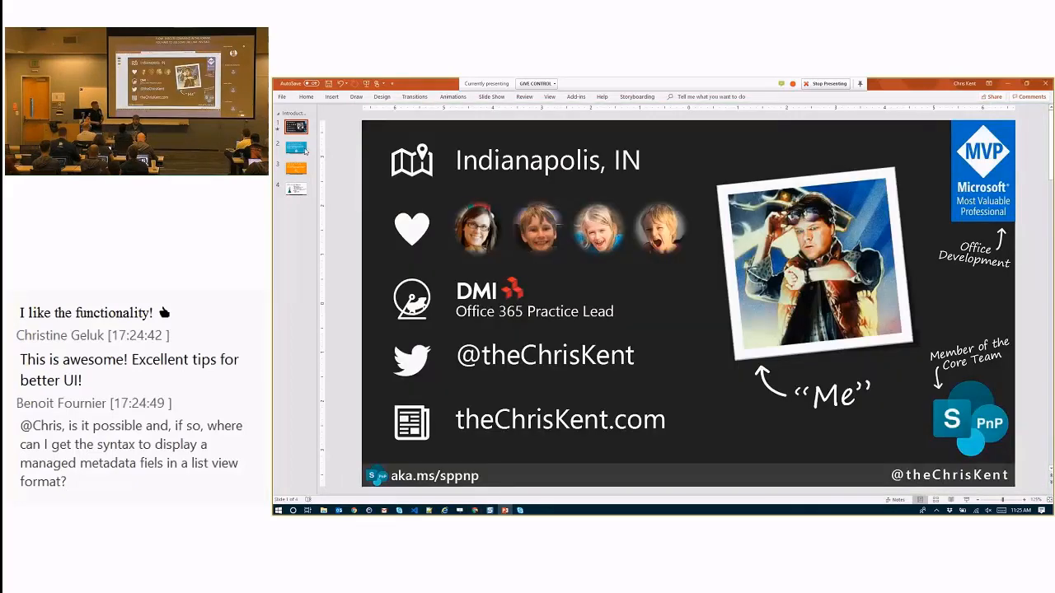
pyautogui.click(295, 149)
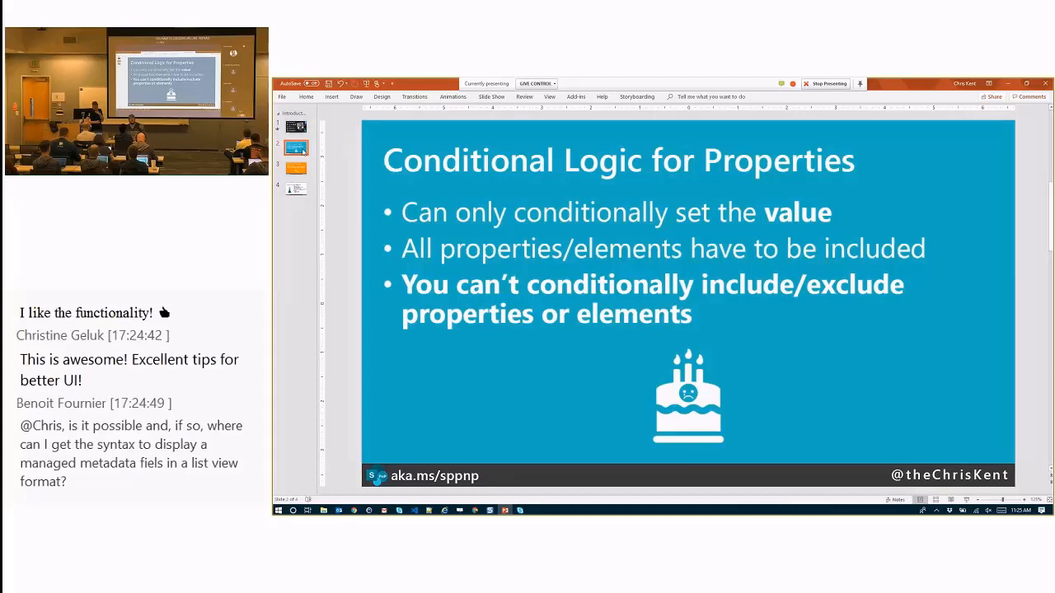